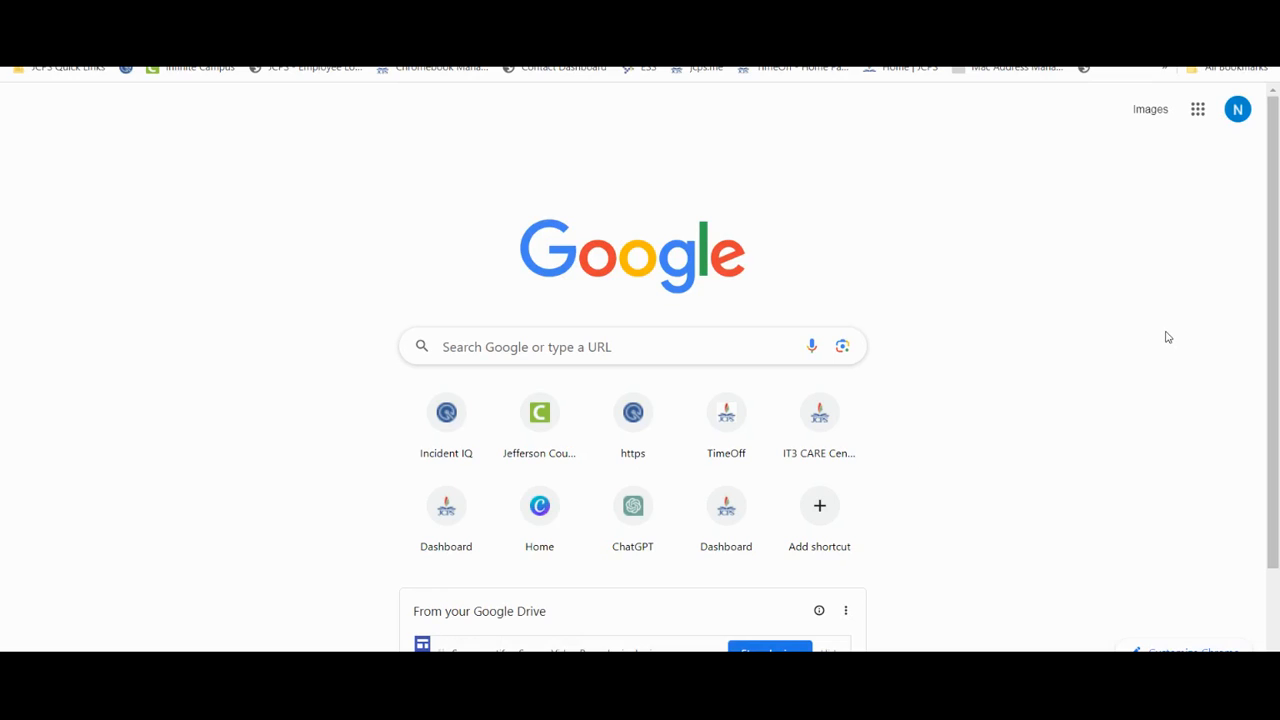
# - Open Google Drive from the apps grid and show the New menu on My Drive
pyautogui.click(1196, 108)
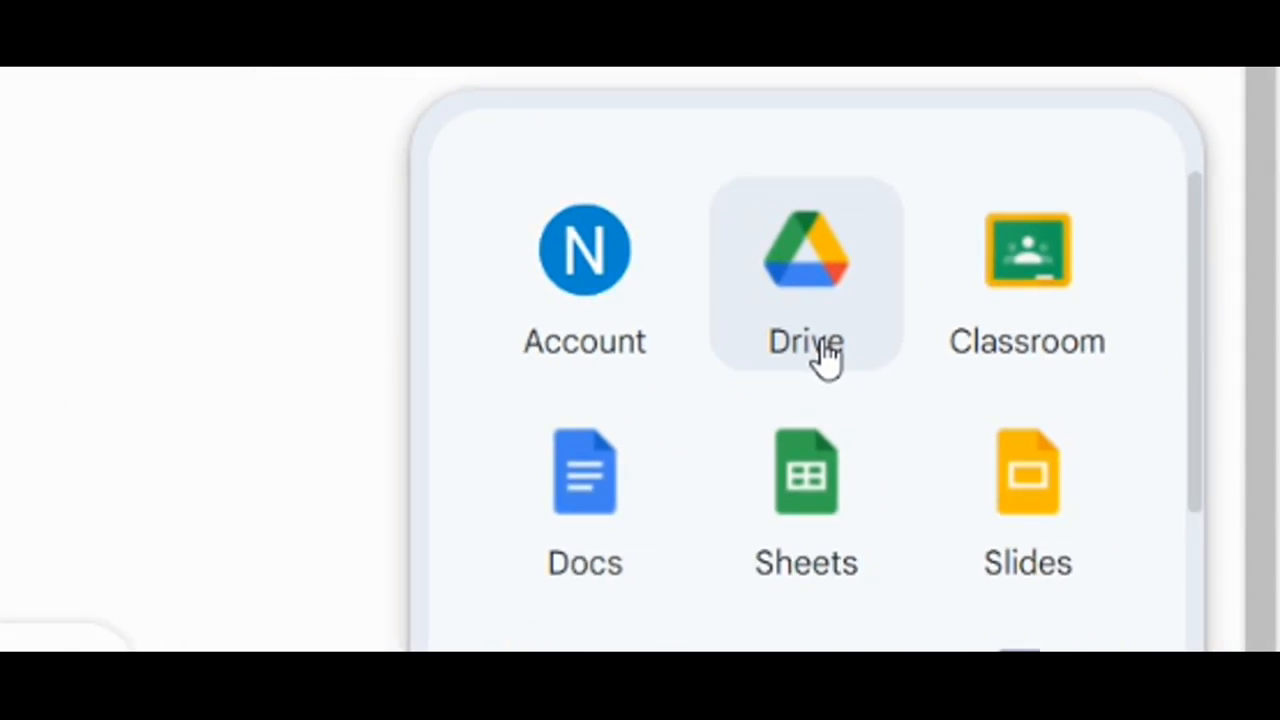
pyautogui.click(806, 250)
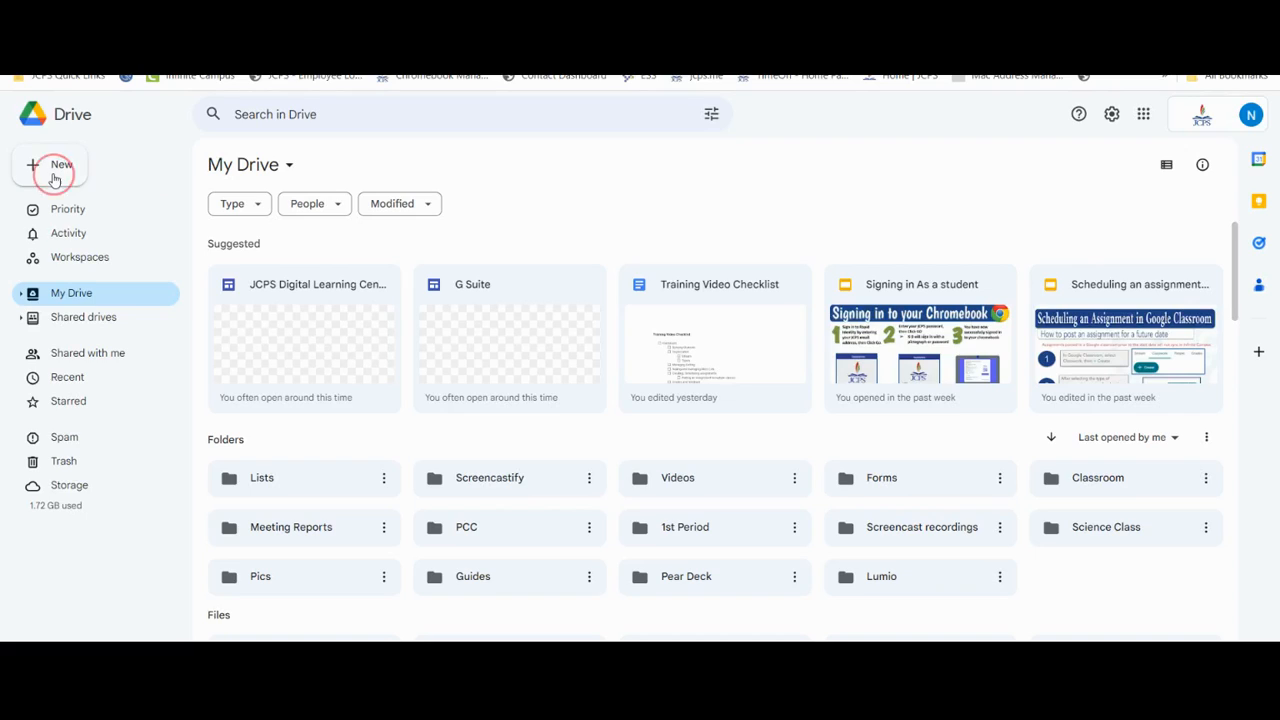
pyautogui.click(52, 170)
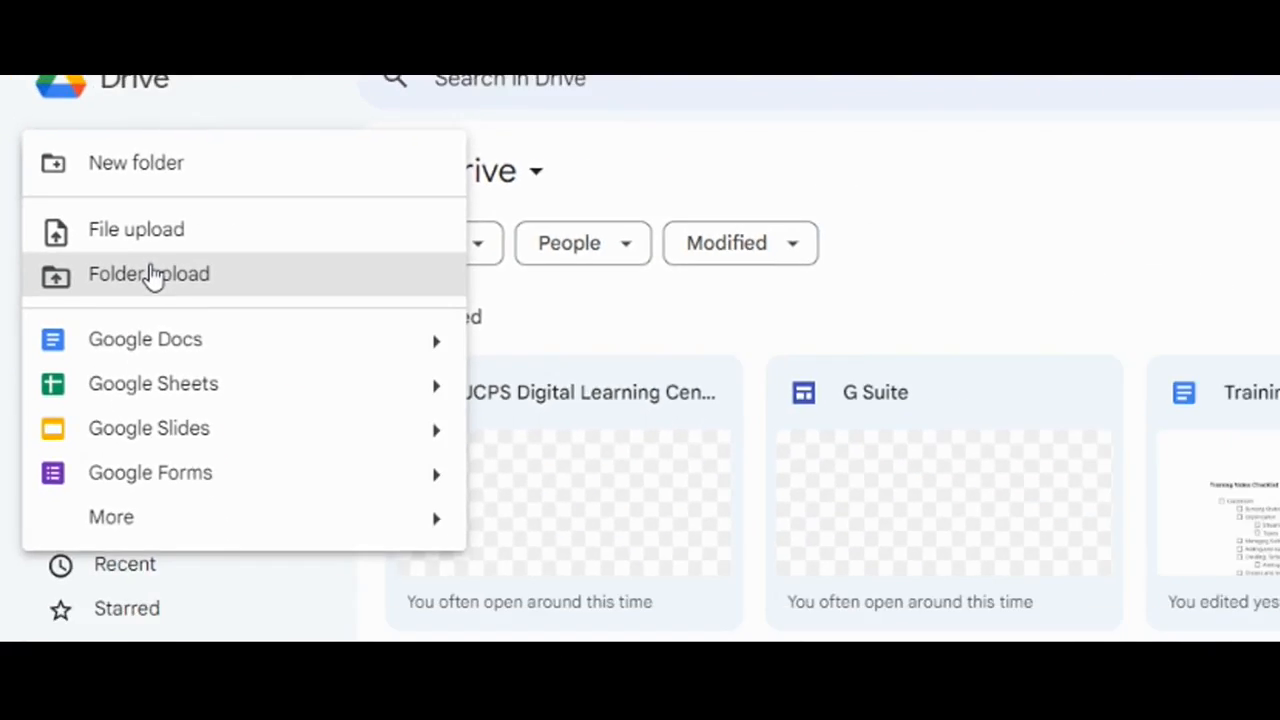
# - Upload the whole 2022 Assignments folder to My Drive via Folder upload
pyautogui.click(148, 272)
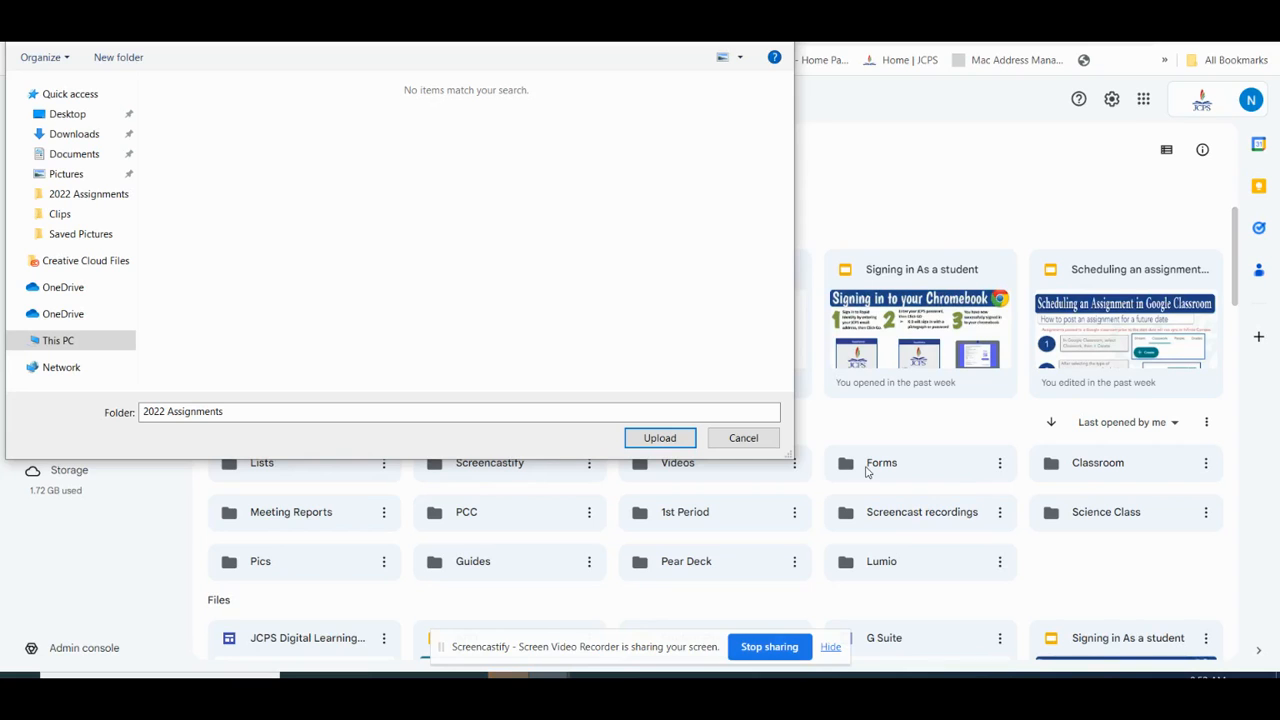
pyautogui.click(744, 436)
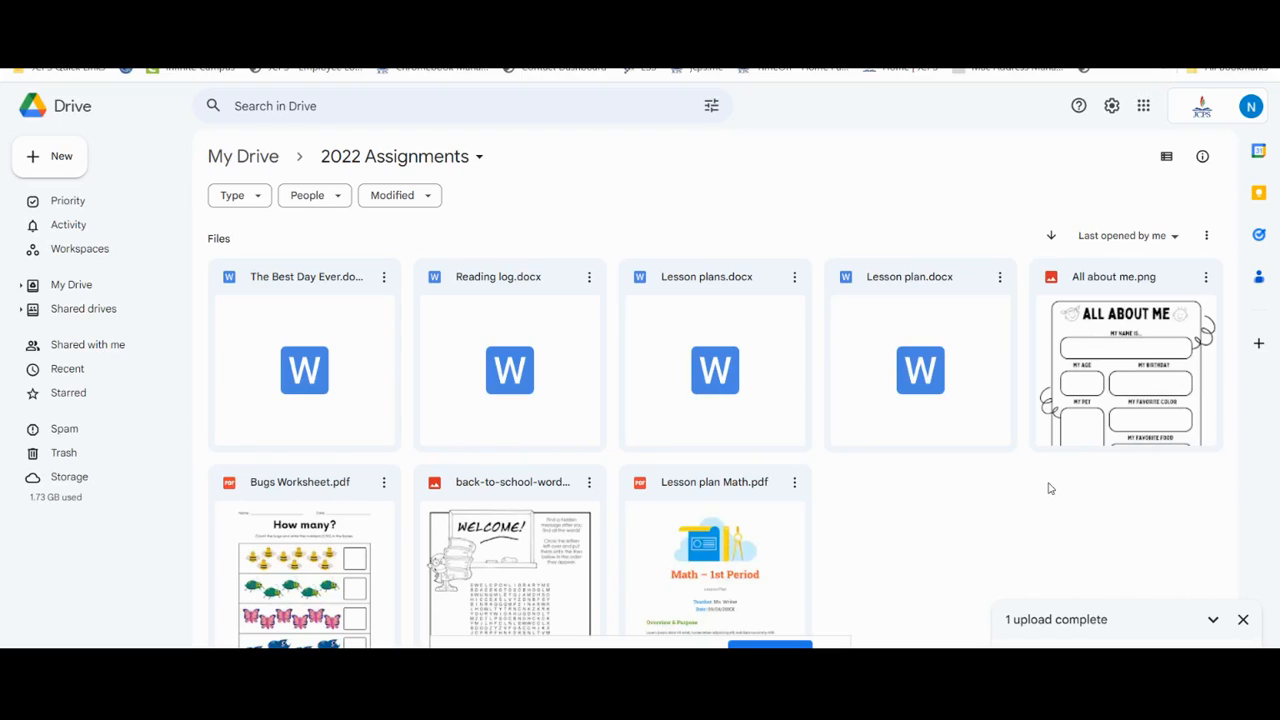
pyautogui.moveTo(1032, 492)
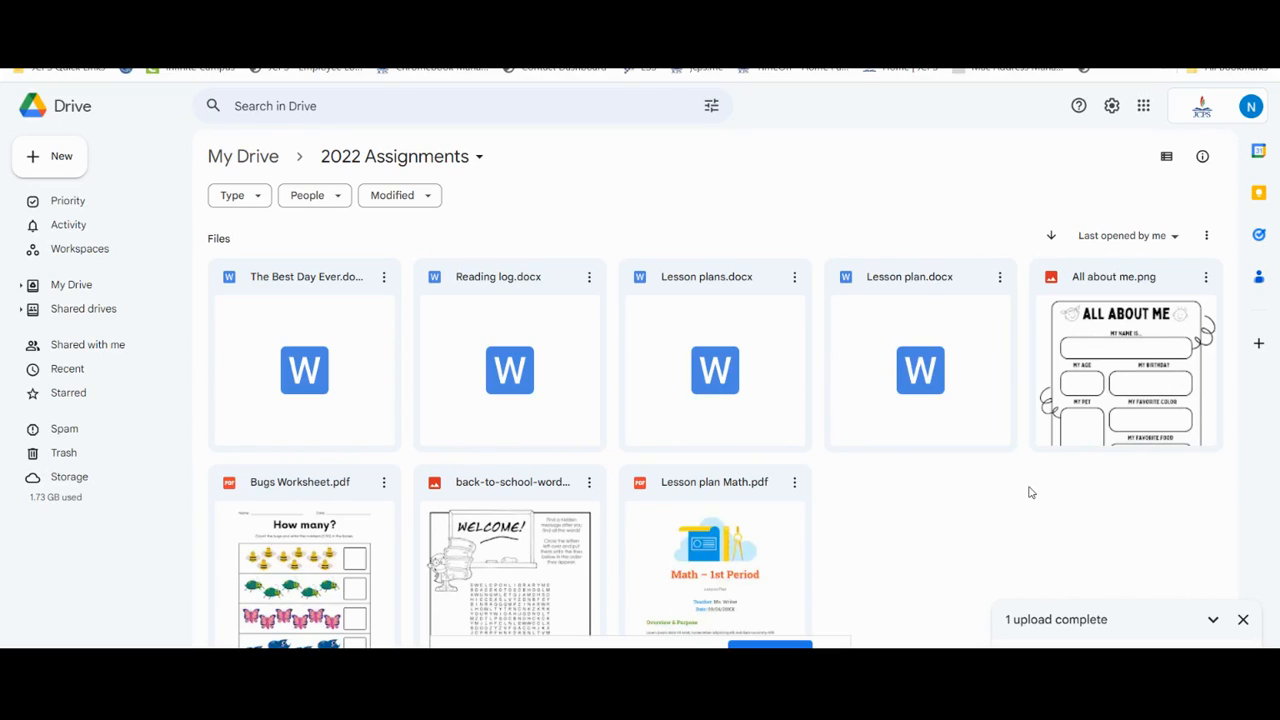
pyautogui.moveTo(572, 520)
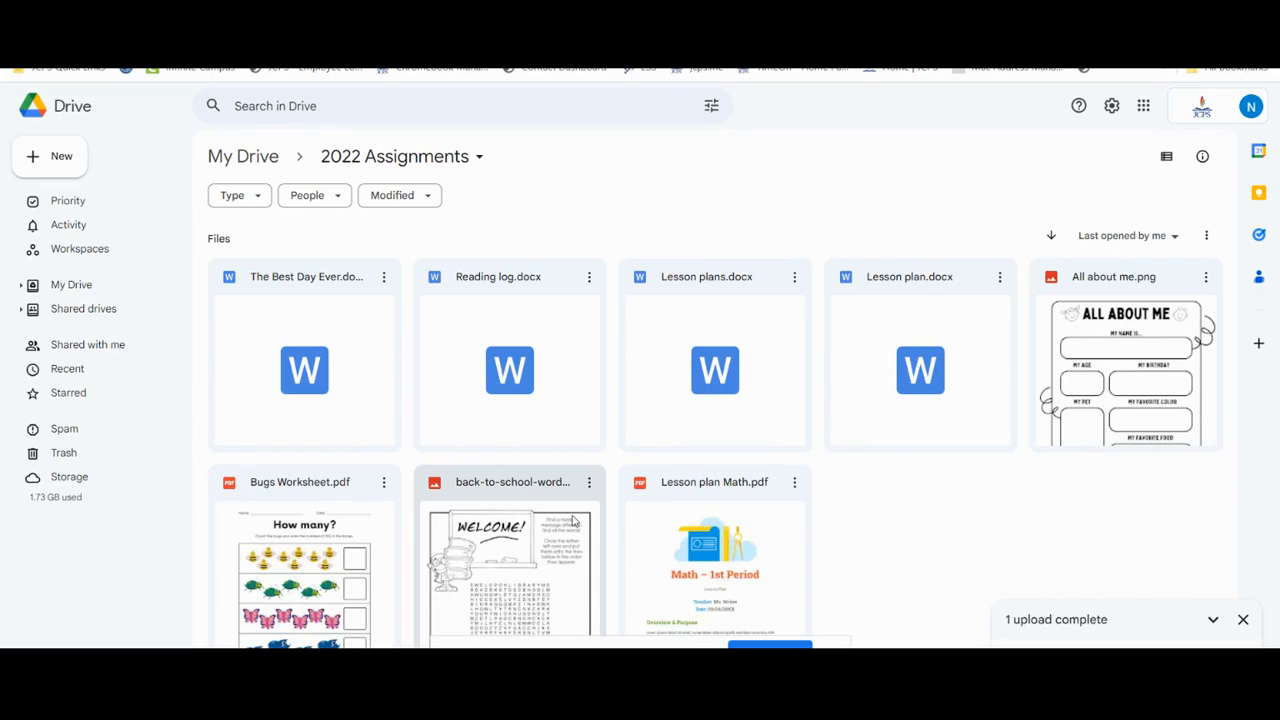
pyautogui.moveTo(512, 412)
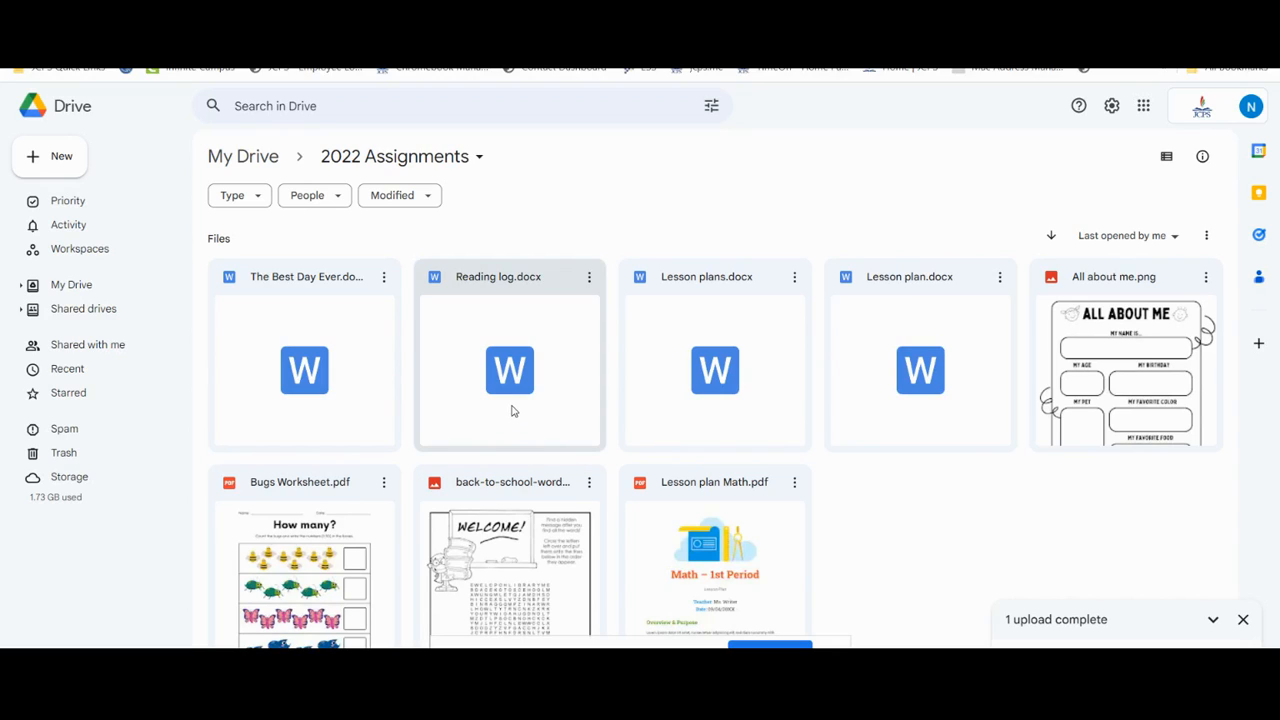
pyautogui.moveTo(884, 512)
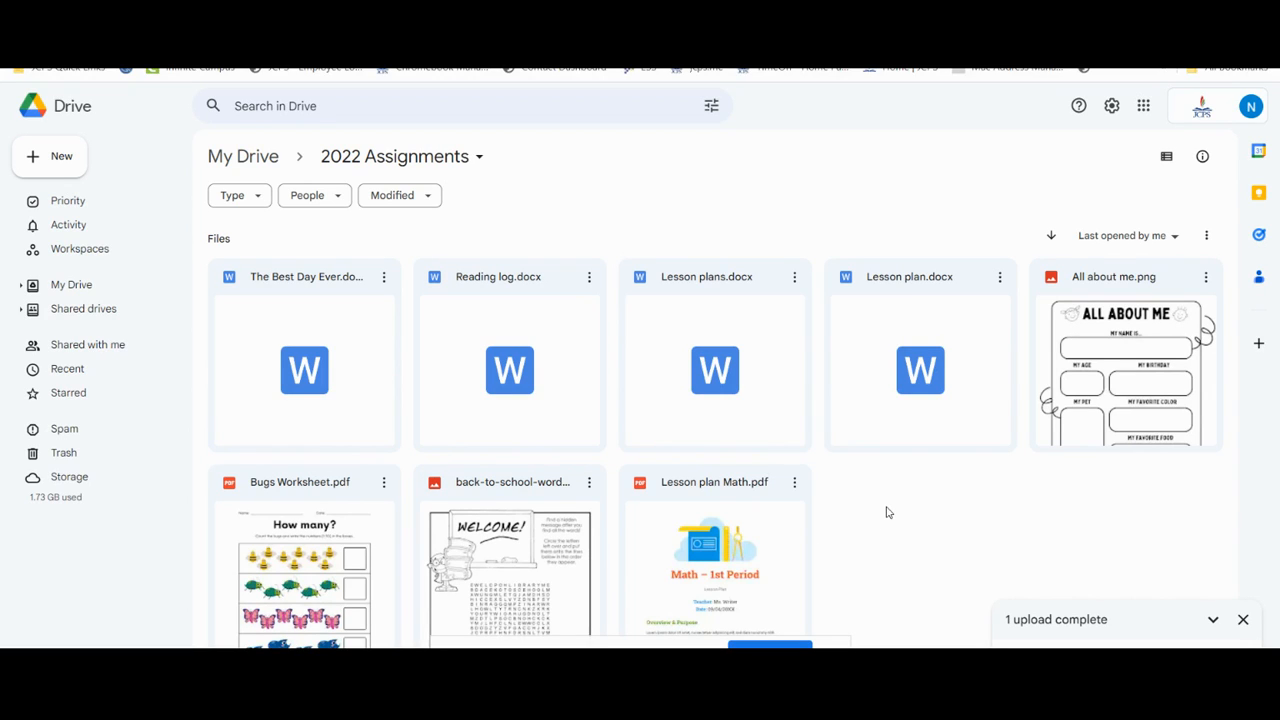
pyautogui.moveTo(456, 290)
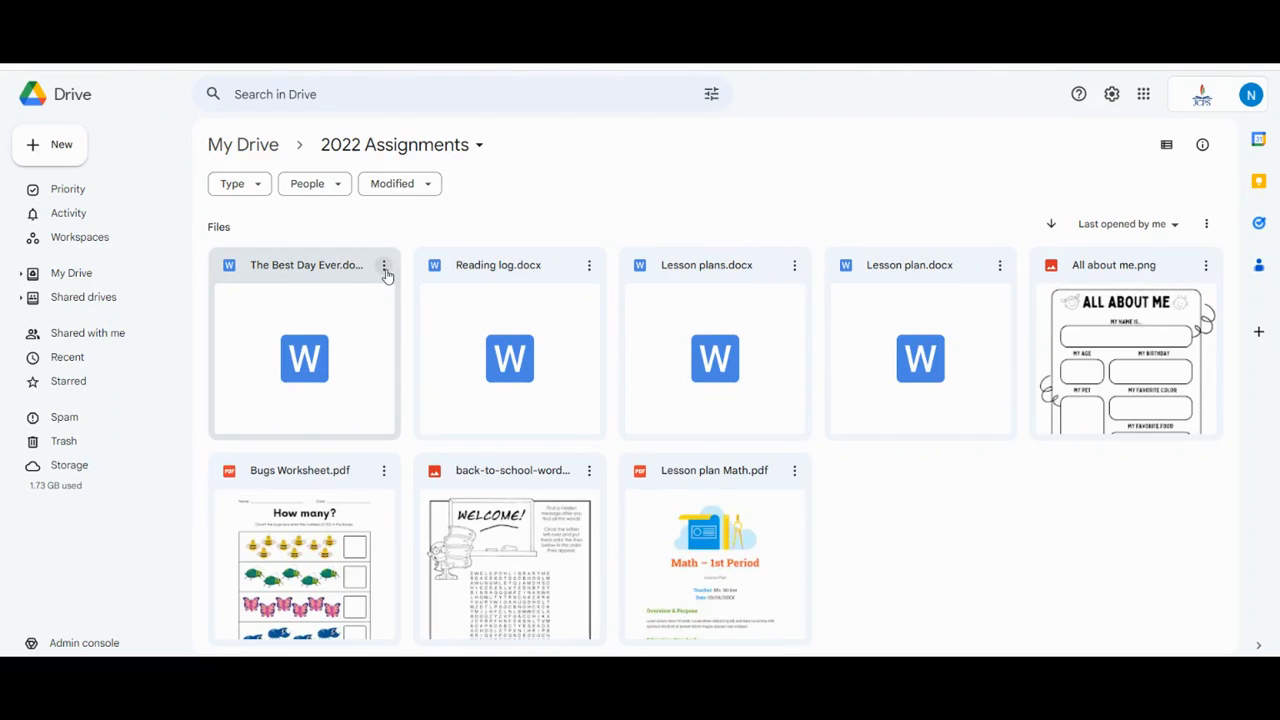
pyautogui.moveTo(384, 264)
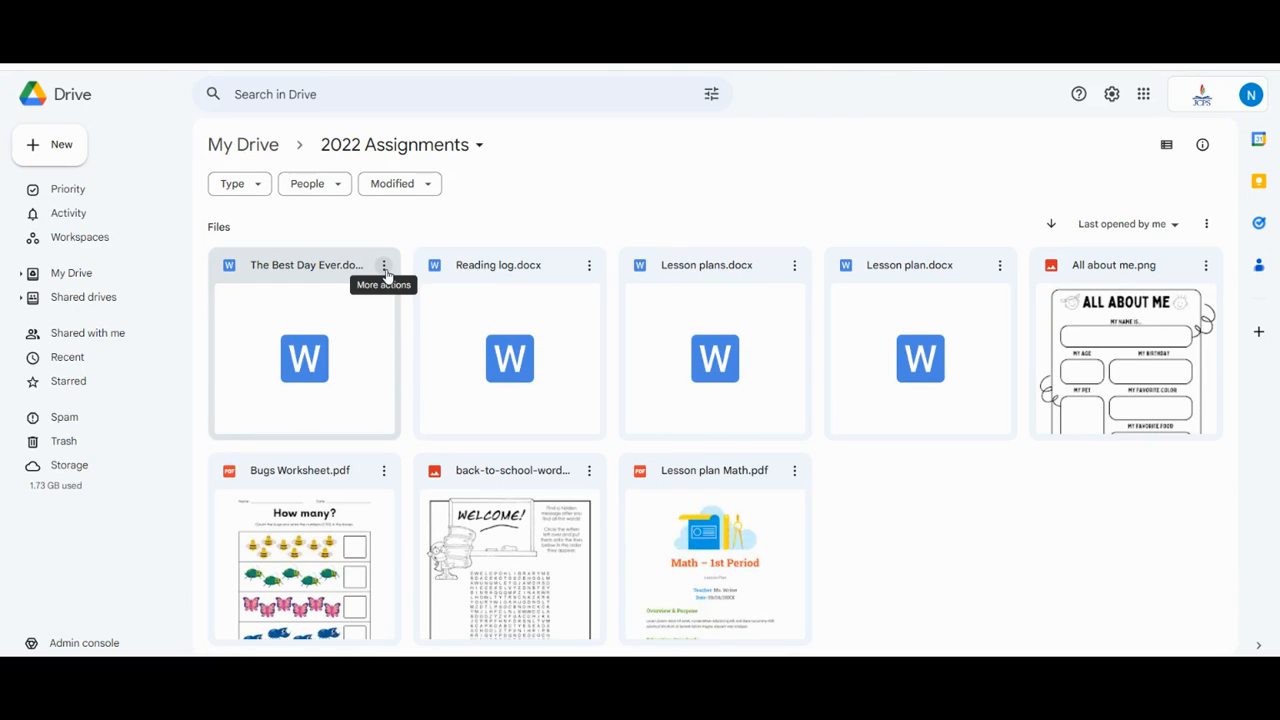
# - Open The Best Day Ever.docx in Google Docs from its More actions menu
pyautogui.click(384, 264)
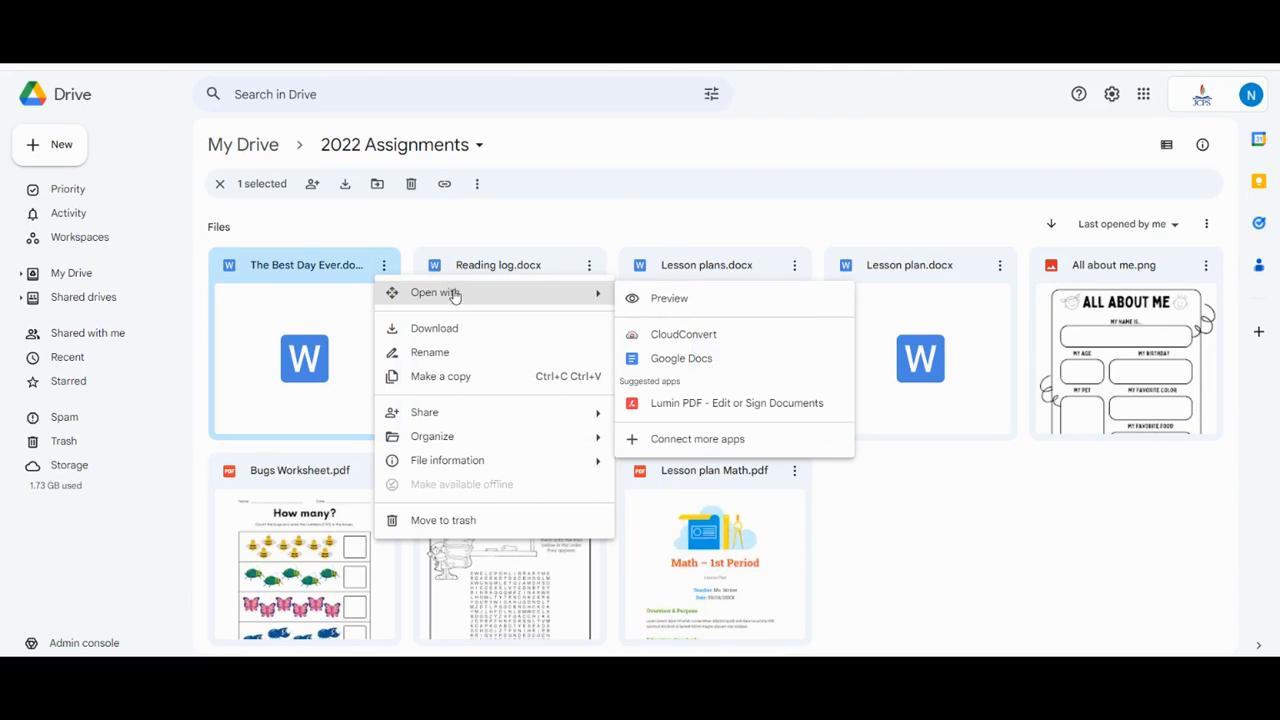
pyautogui.click(680, 358)
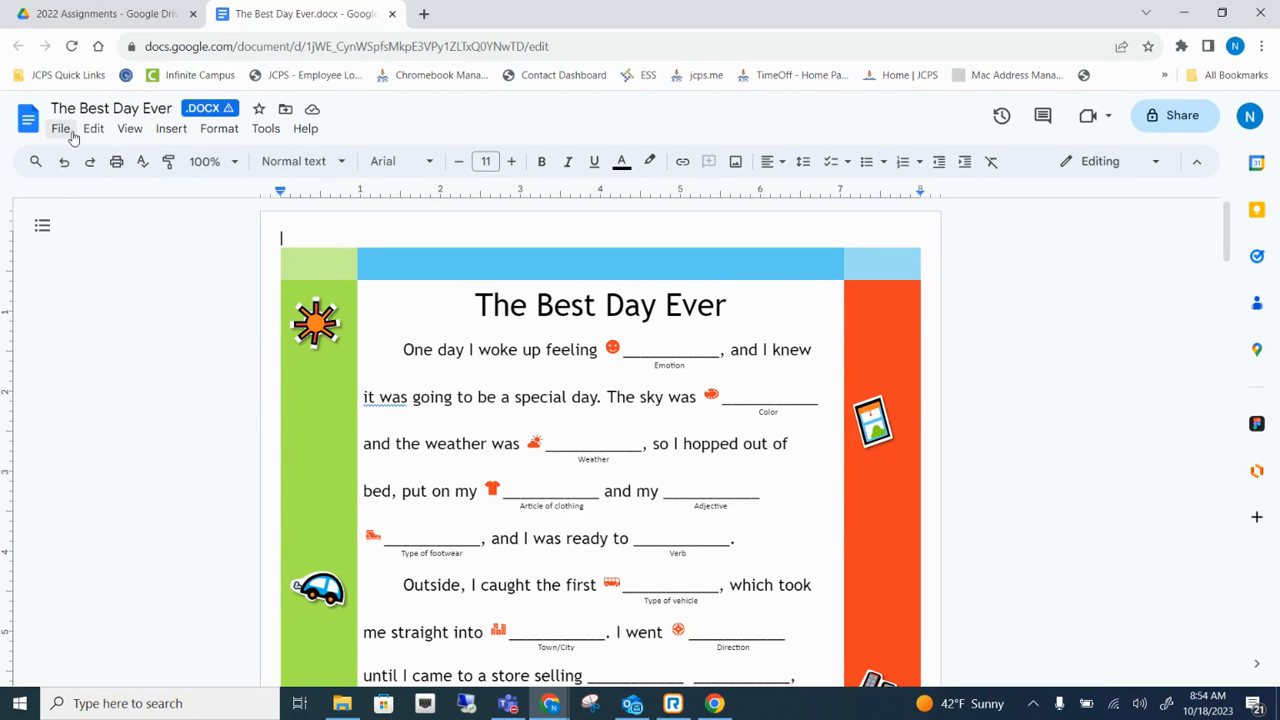
# - Show the File menu of The Best Day Ever to save it as Google Docs
pyautogui.click(60, 128)
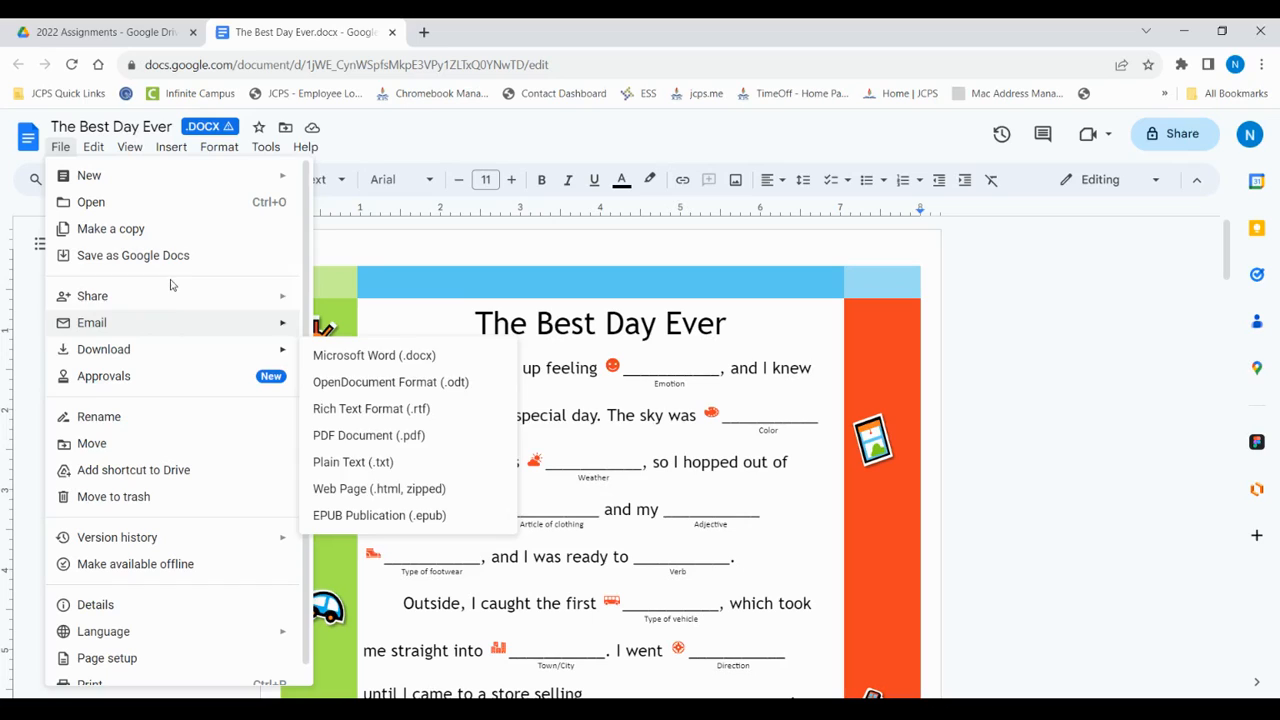
pyautogui.moveTo(132, 256)
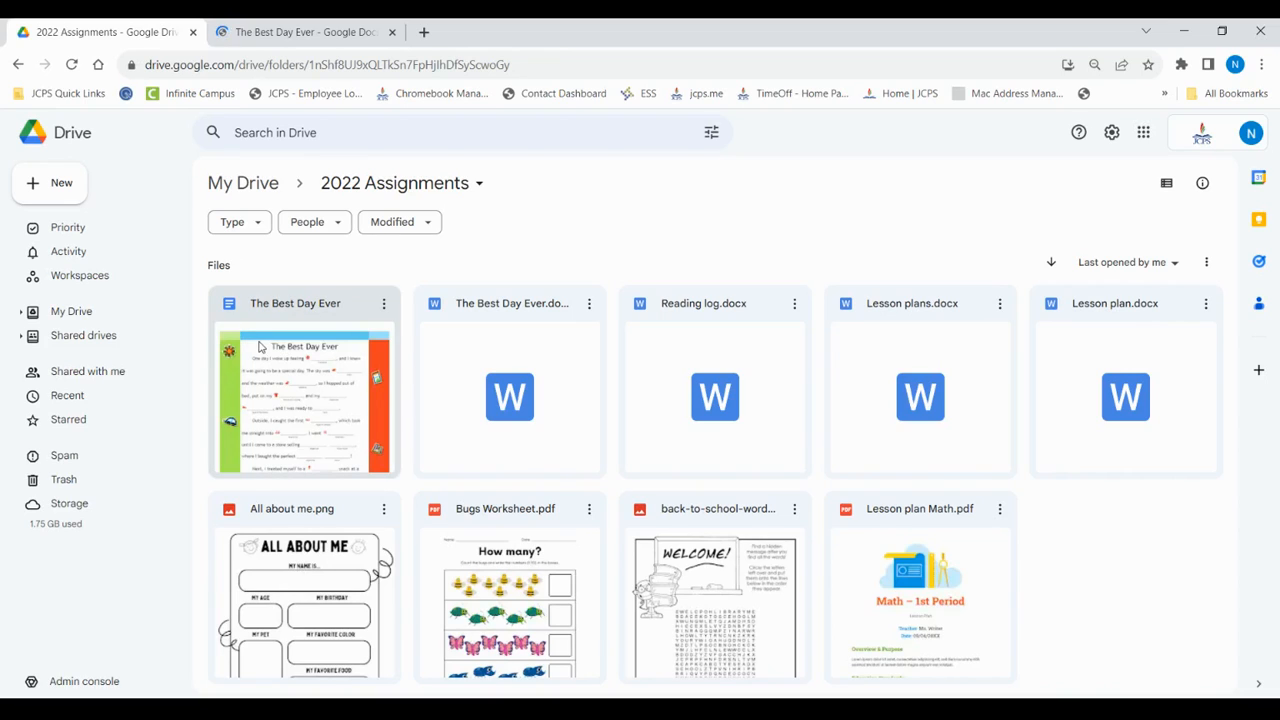
pyautogui.moveTo(376, 324)
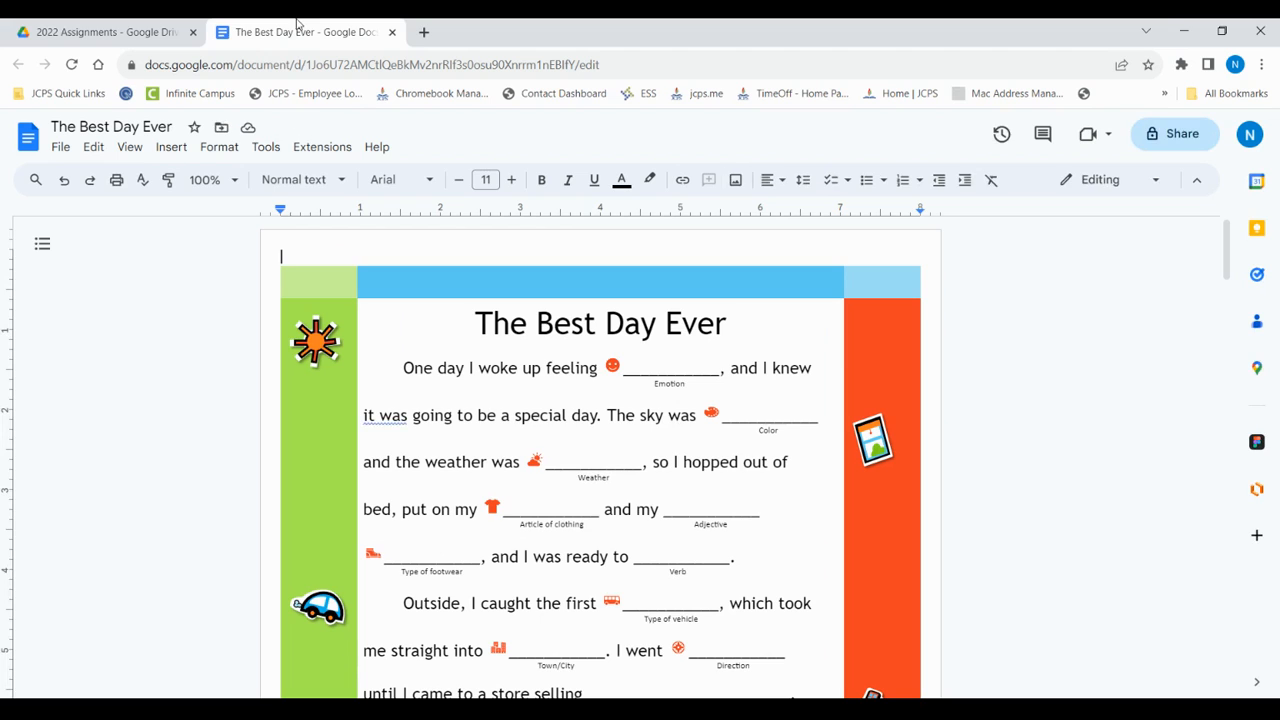
# - Scroll the 2022 Assignments folder to see the new Docs copy beside the Word file
pyautogui.scroll(-3)
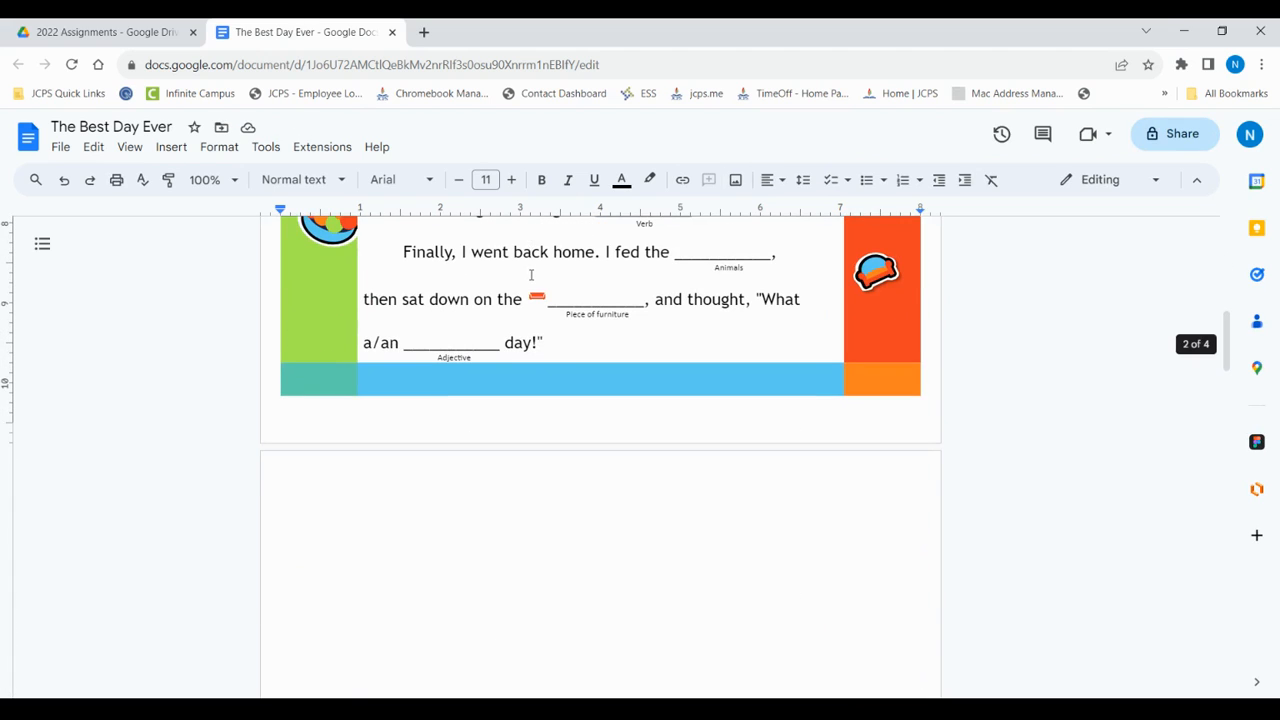
pyautogui.scroll(3)
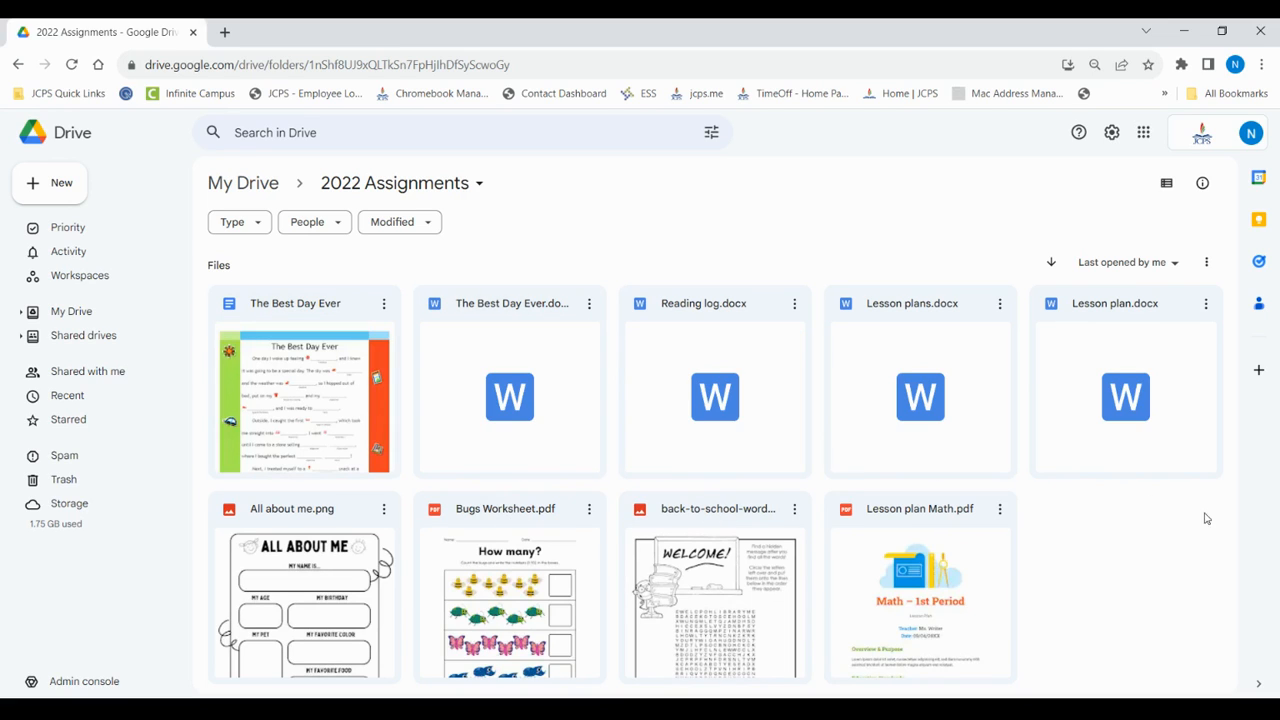
pyautogui.moveTo(1148, 518)
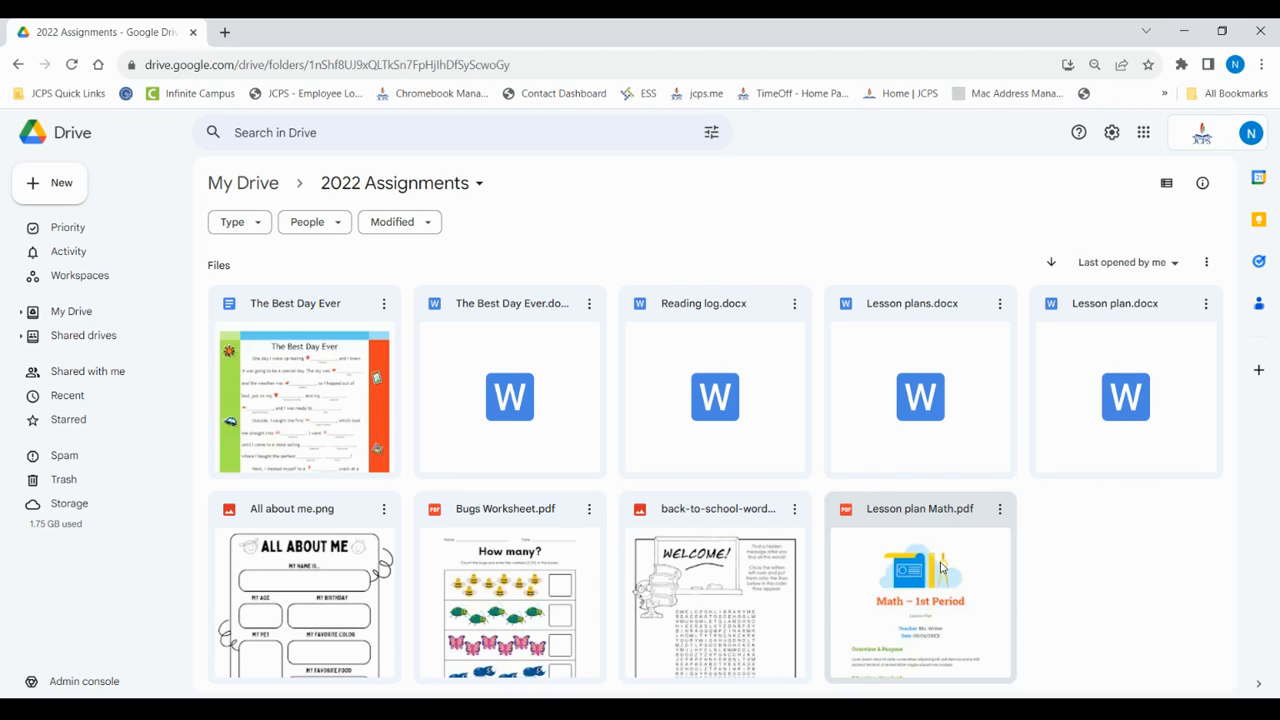
pyautogui.moveTo(1012, 508)
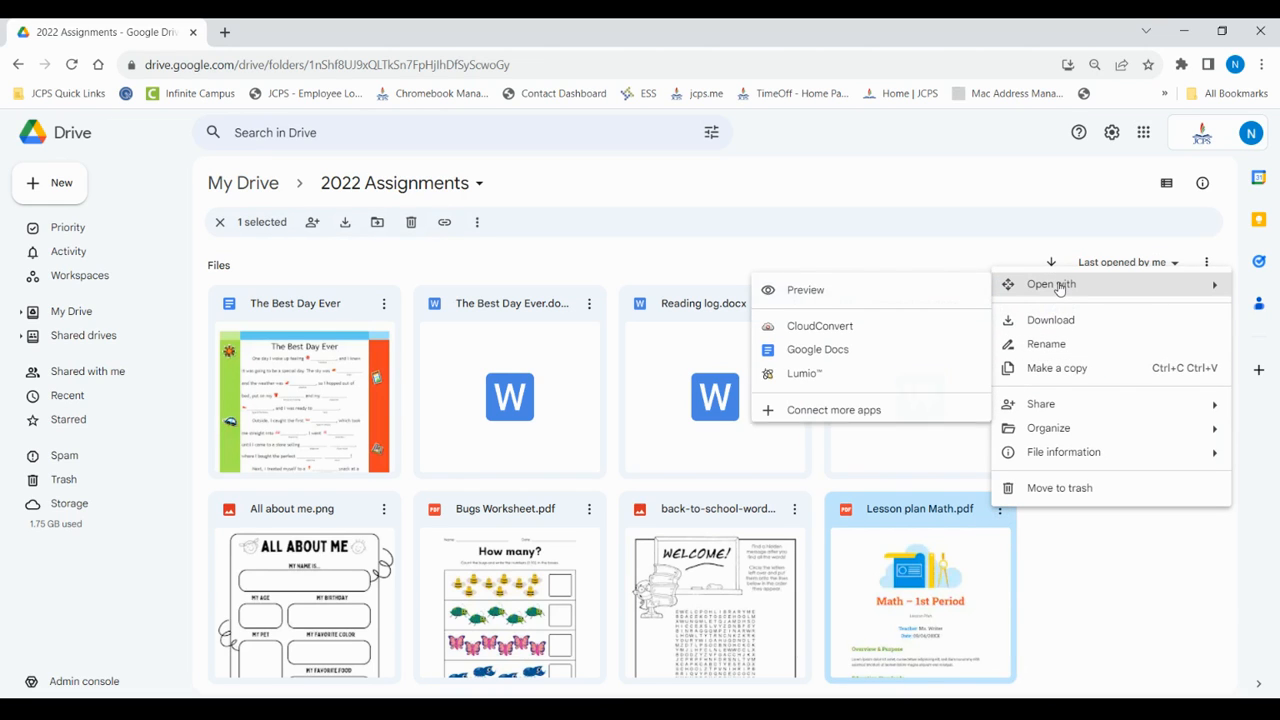
# - Convert Lesson plan Math.pdf into a Google Doc and review the converted pages
pyautogui.click(816, 348)
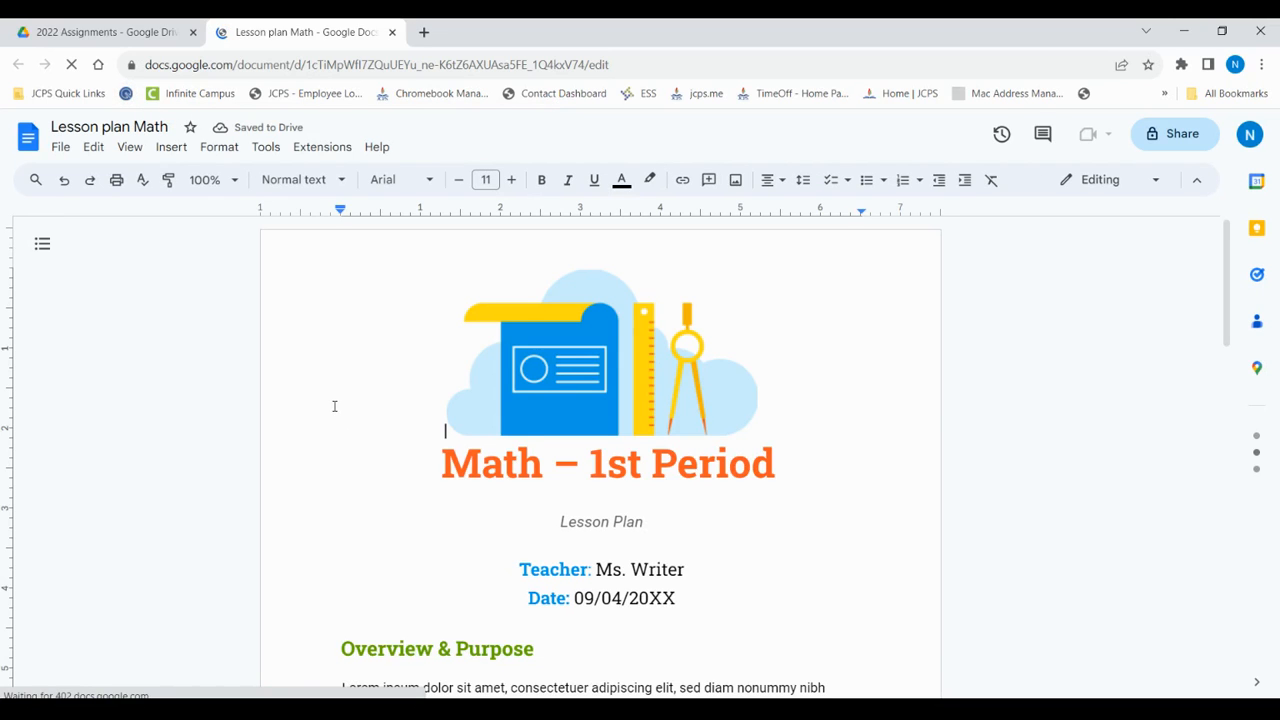
pyautogui.scroll(-3)
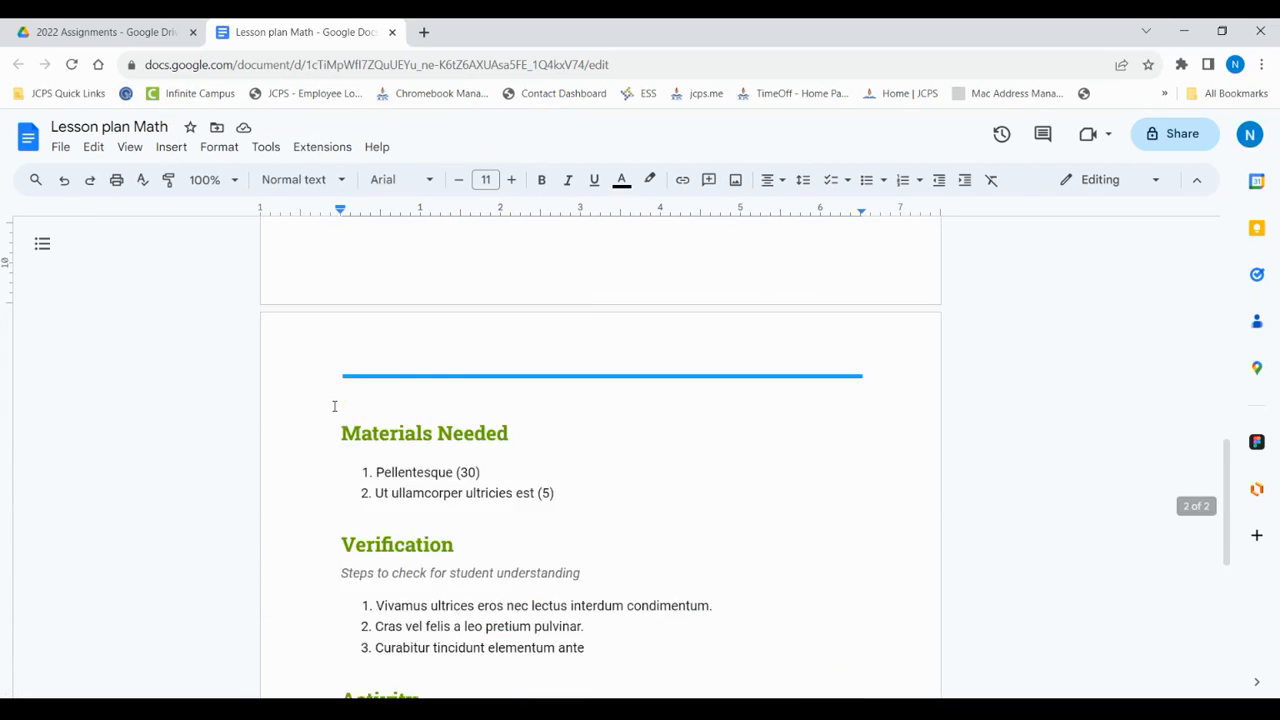
pyautogui.scroll(3)
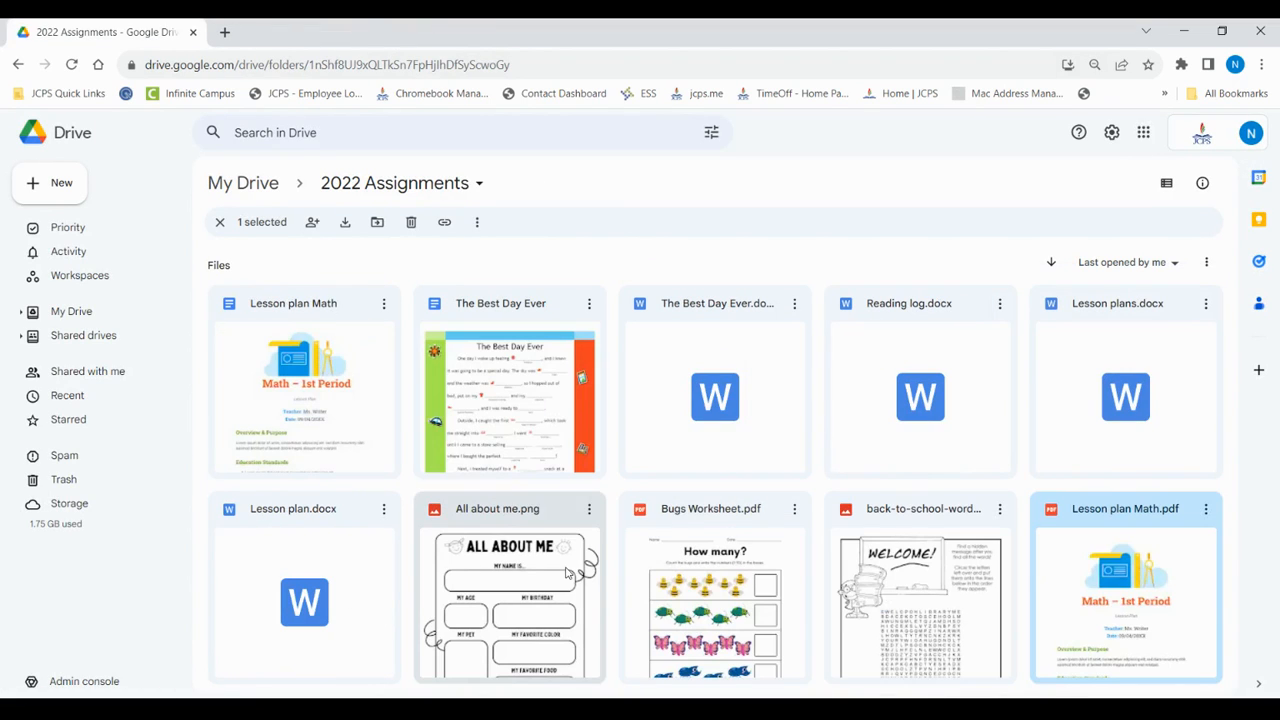
pyautogui.moveTo(252, 312)
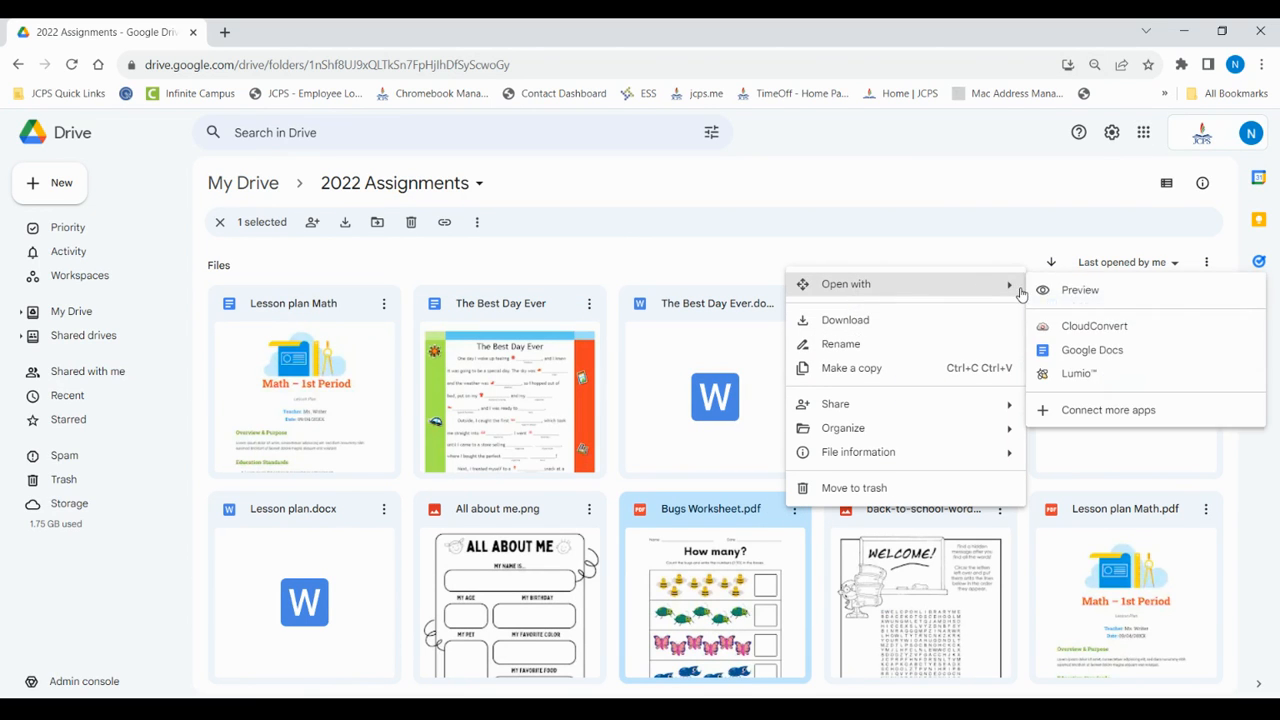
# - Convert Bugs Worksheet.pdf into a Google Doc and scroll through the worksheet
pyautogui.click(1092, 348)
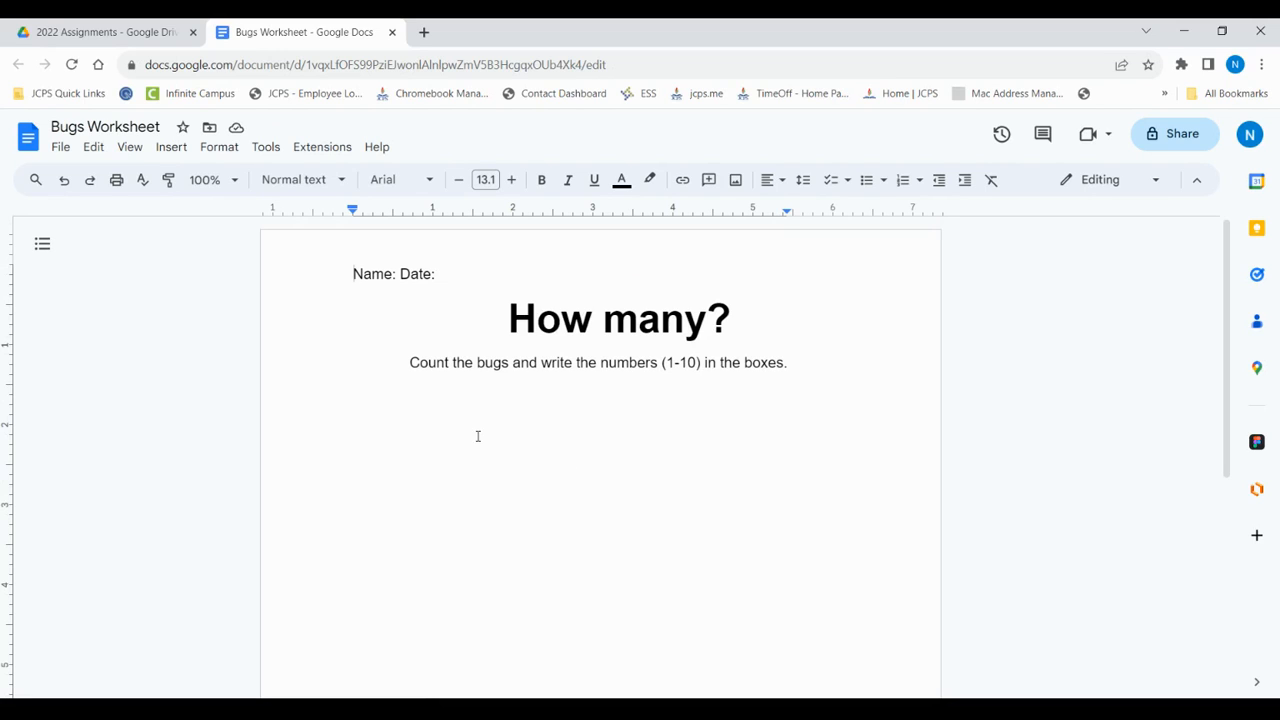
pyautogui.scroll(-3)
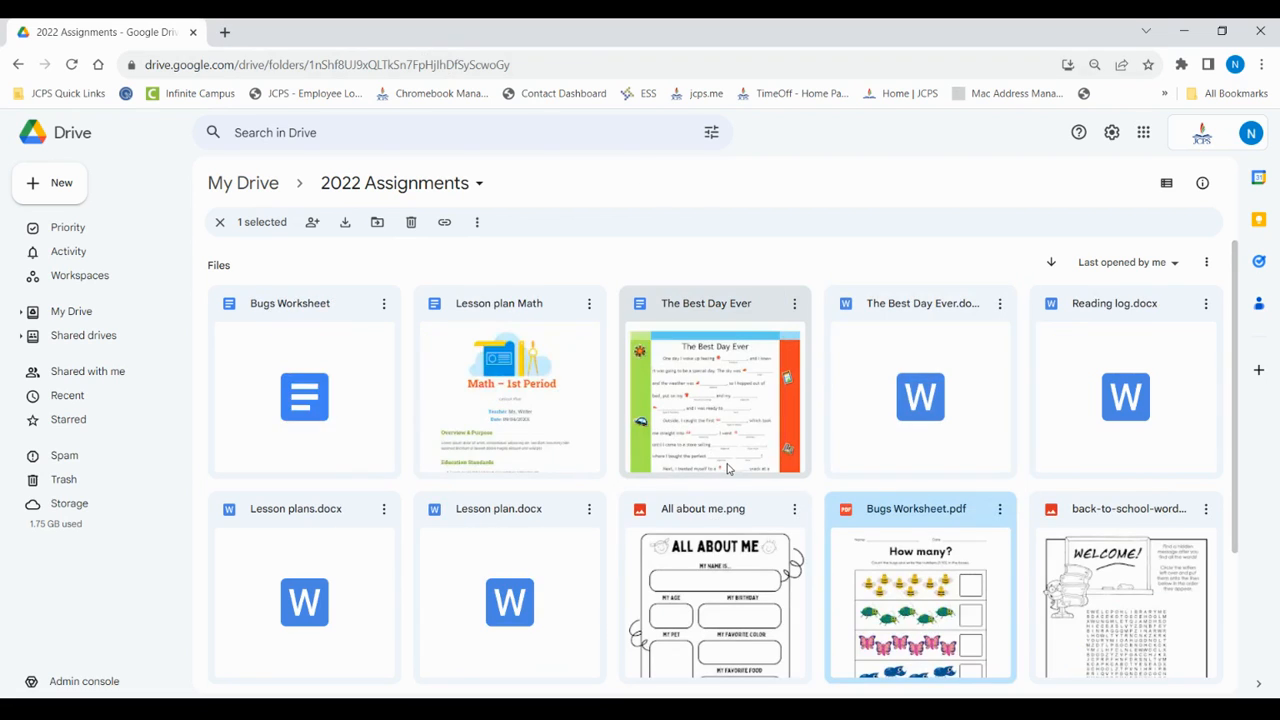
pyautogui.scroll(-3)
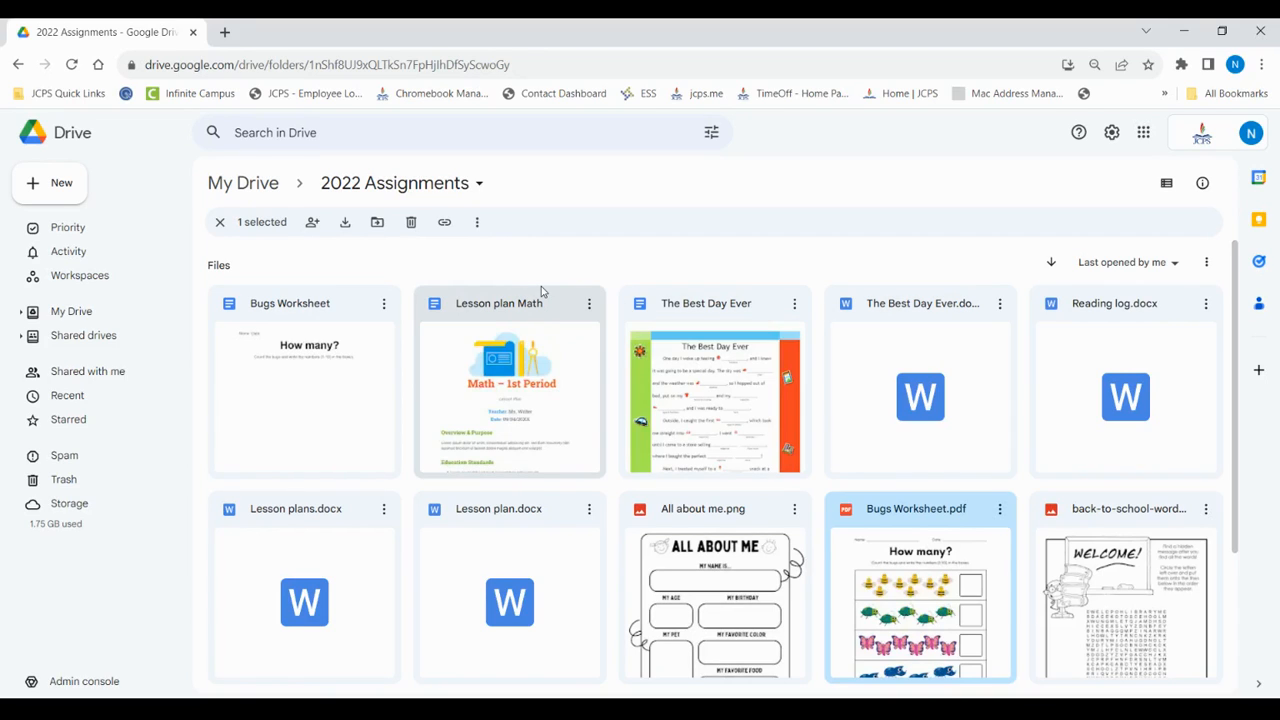
pyautogui.moveTo(644, 304)
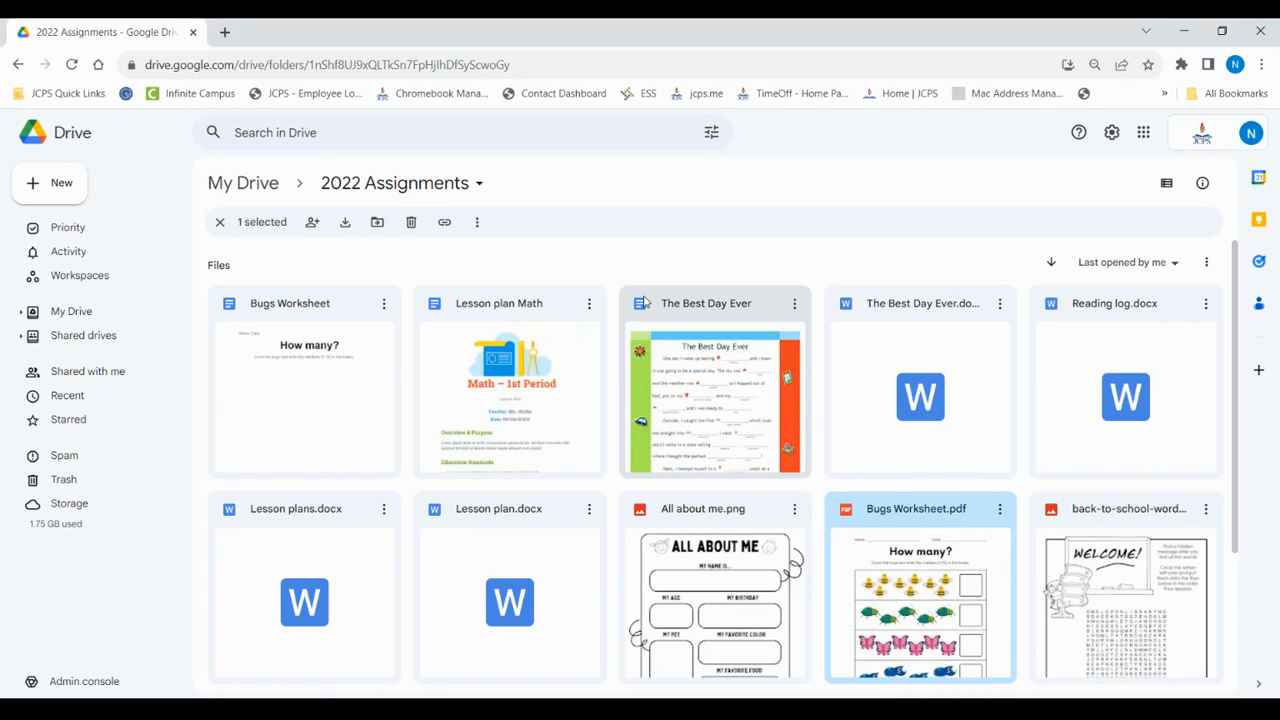
pyautogui.moveTo(706, 304)
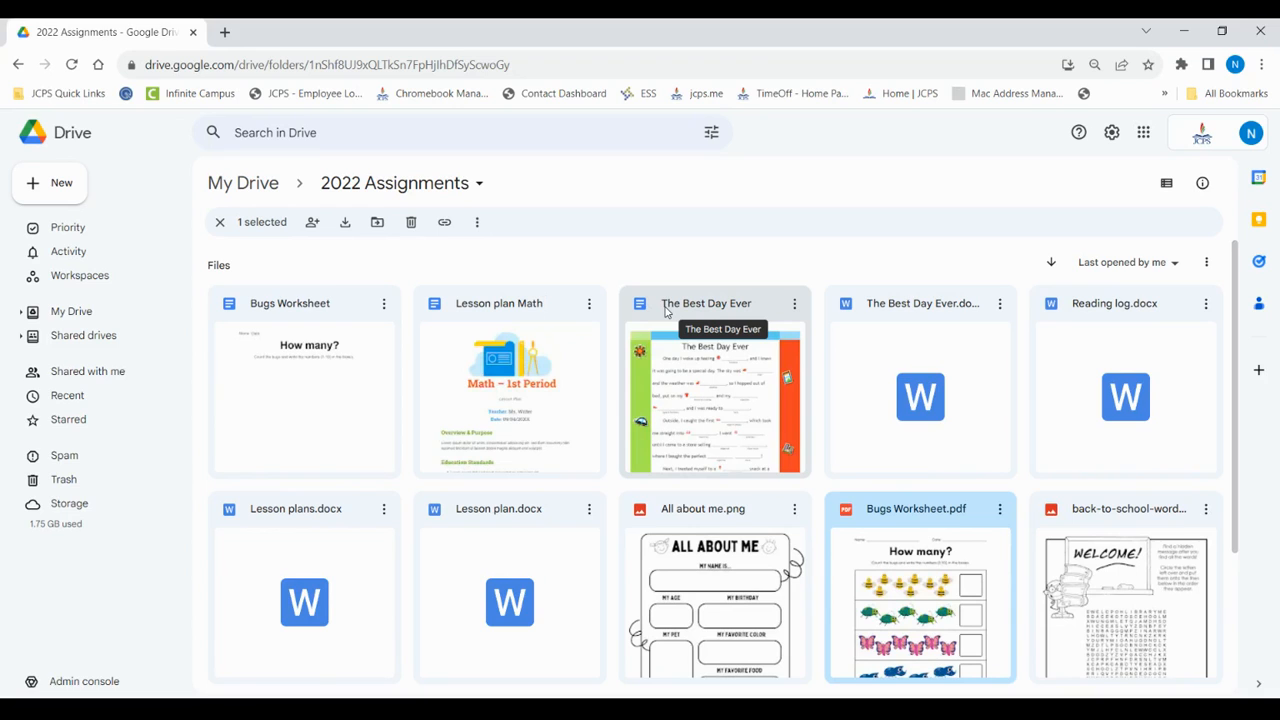
pyautogui.scroll(-3)
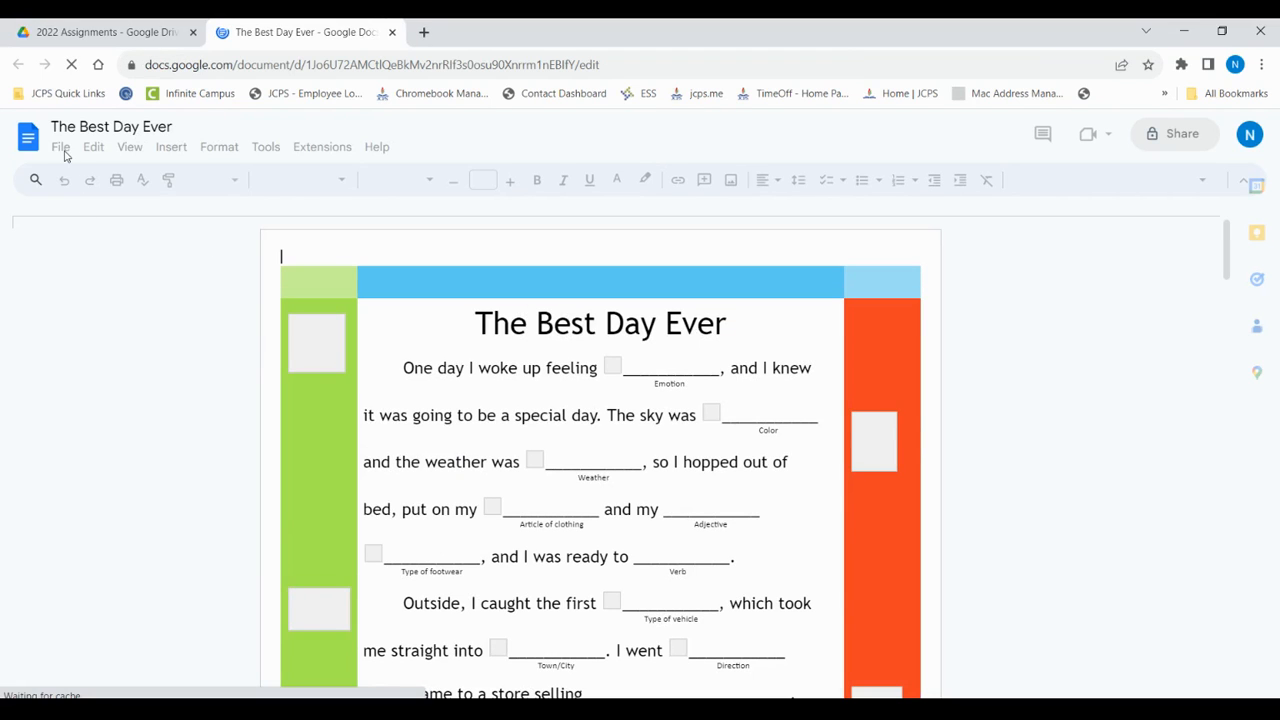
# - Download The Best Day Ever as Microsoft Word (.docx) and confirm it finished
pyautogui.click(60, 148)
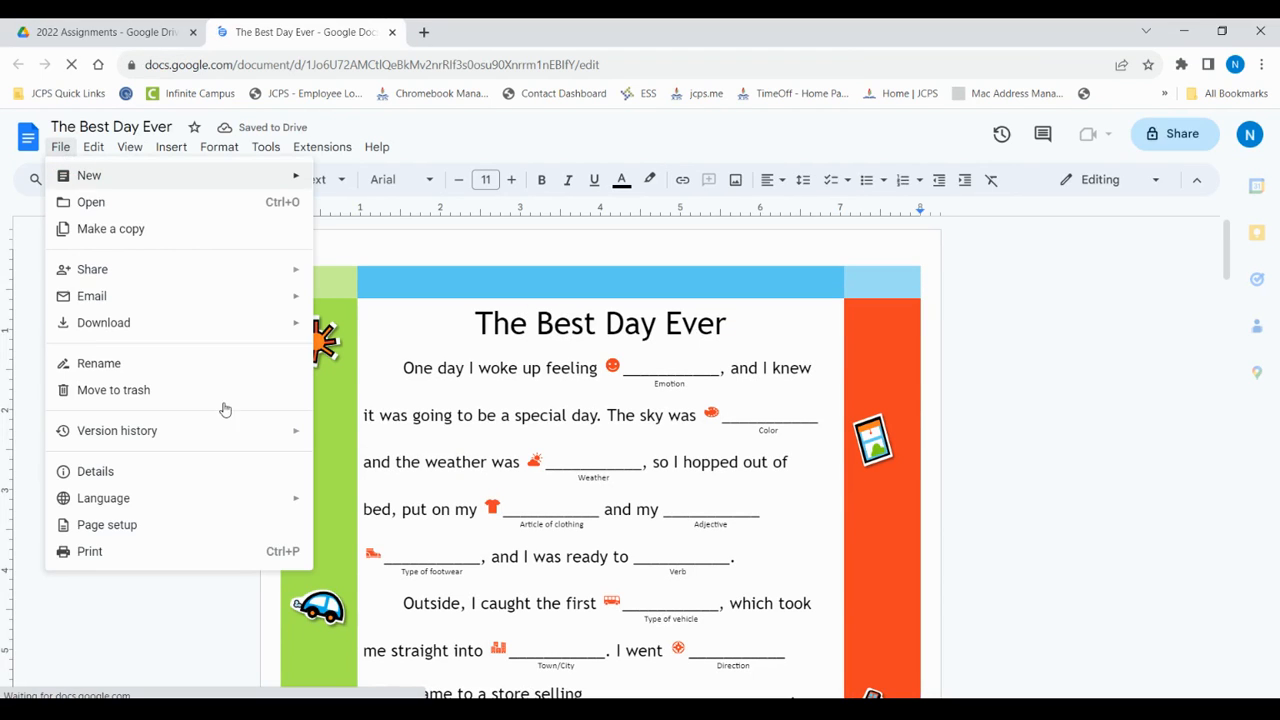
pyautogui.click(104, 322)
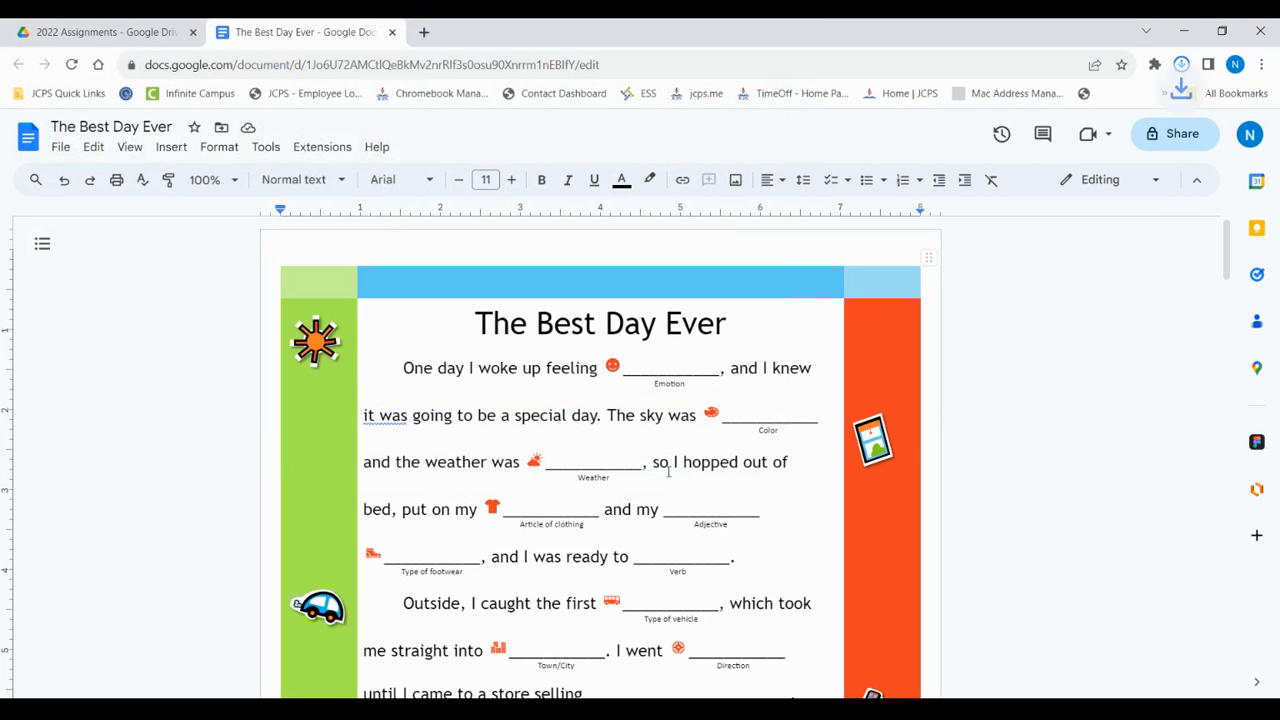
pyautogui.click(1180, 64)
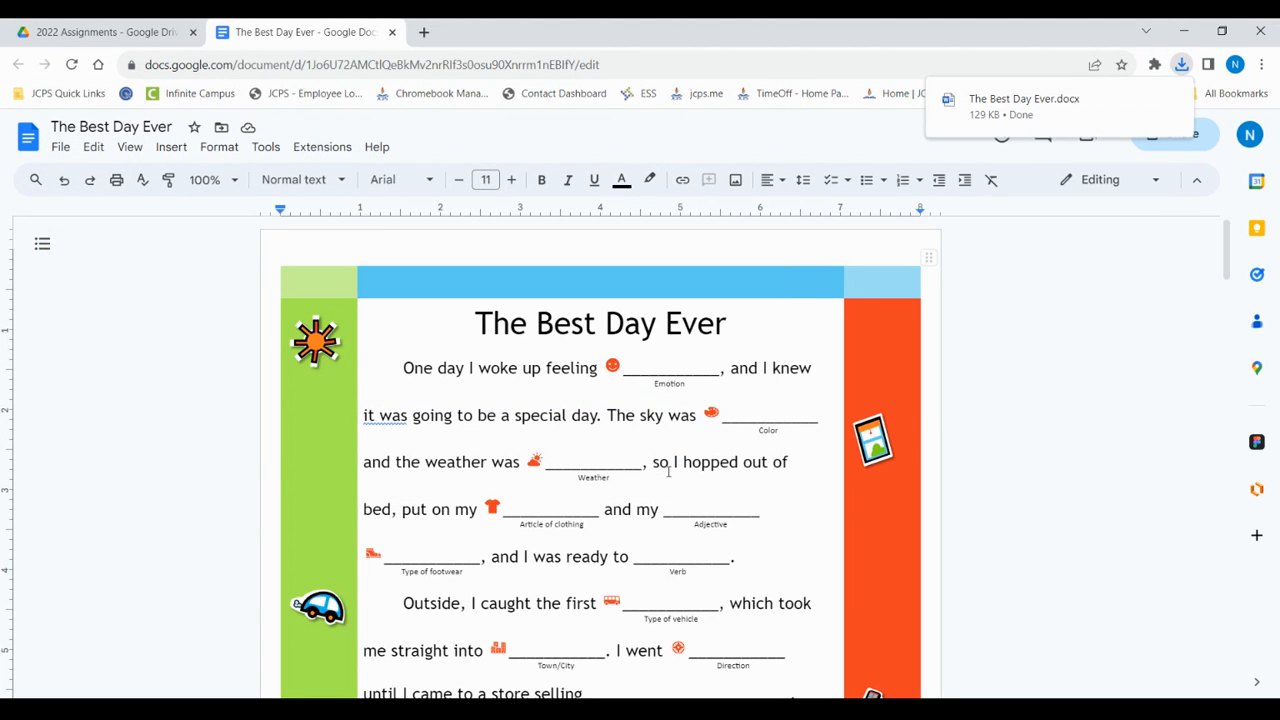